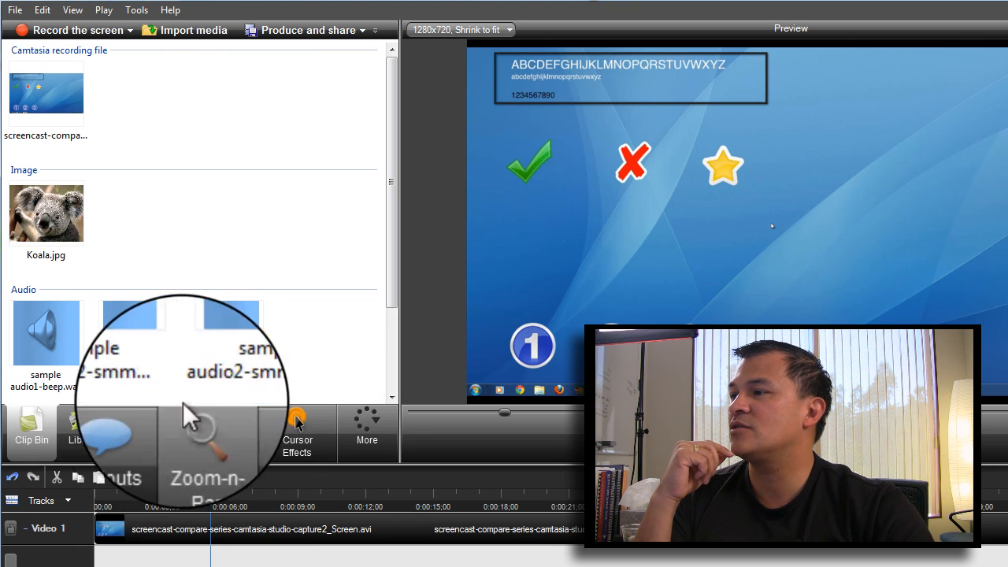
# Step: Give the cursor a Highlight effect, Rings on clicks, and Mouse click sounds
pyautogui.click(297, 433)
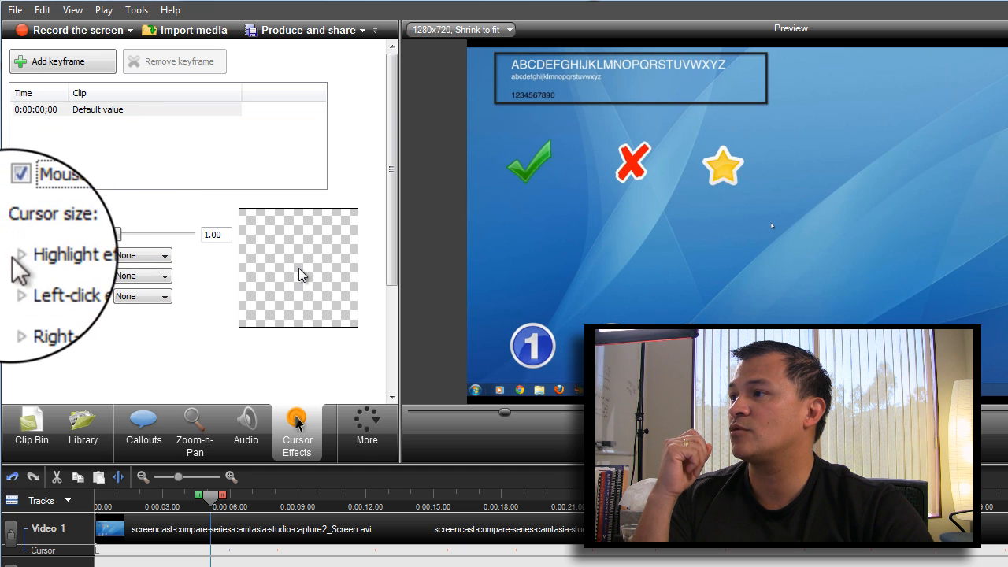
pyautogui.click(141, 254)
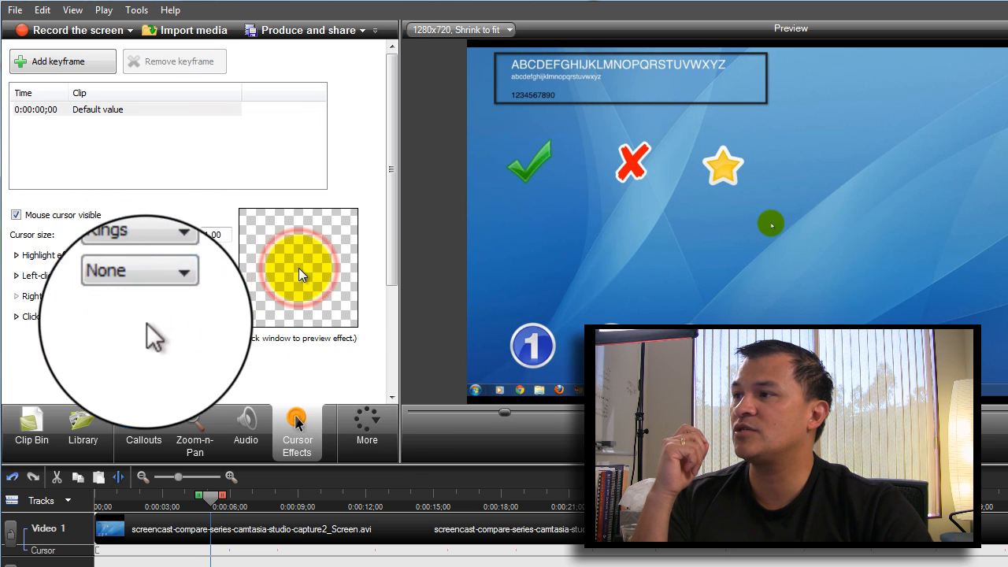
pyautogui.click(139, 270)
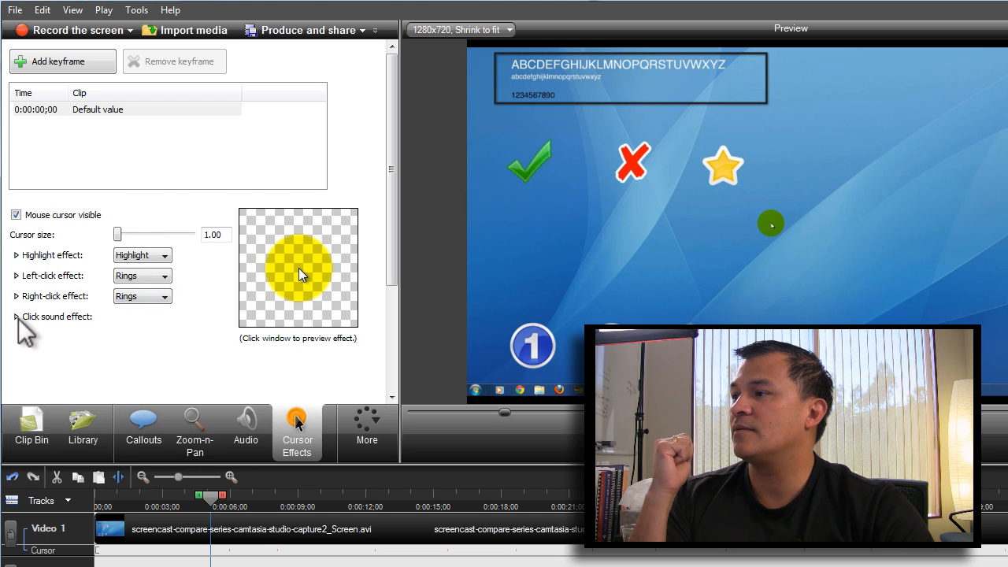
pyautogui.click(16, 316)
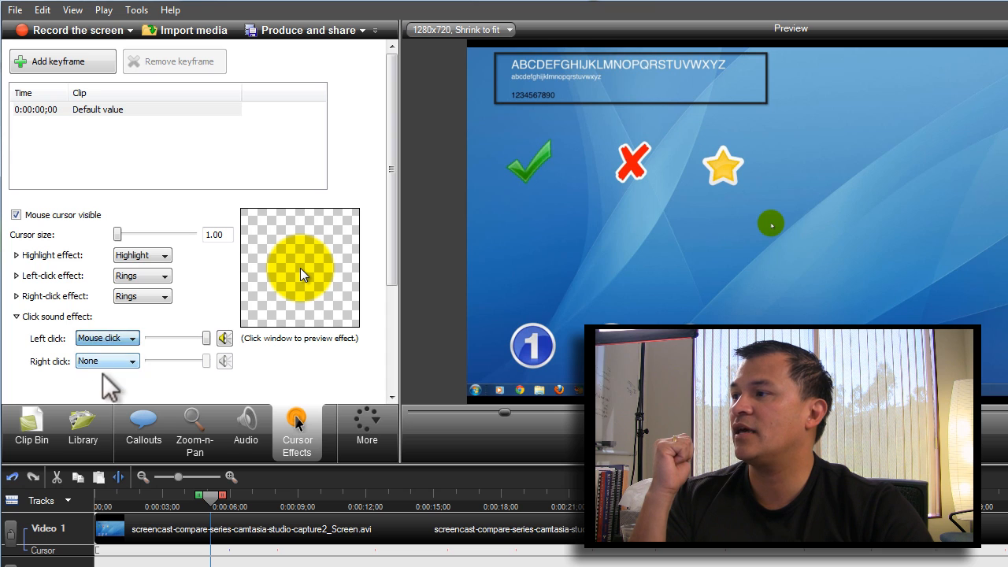
pyautogui.click(107, 361)
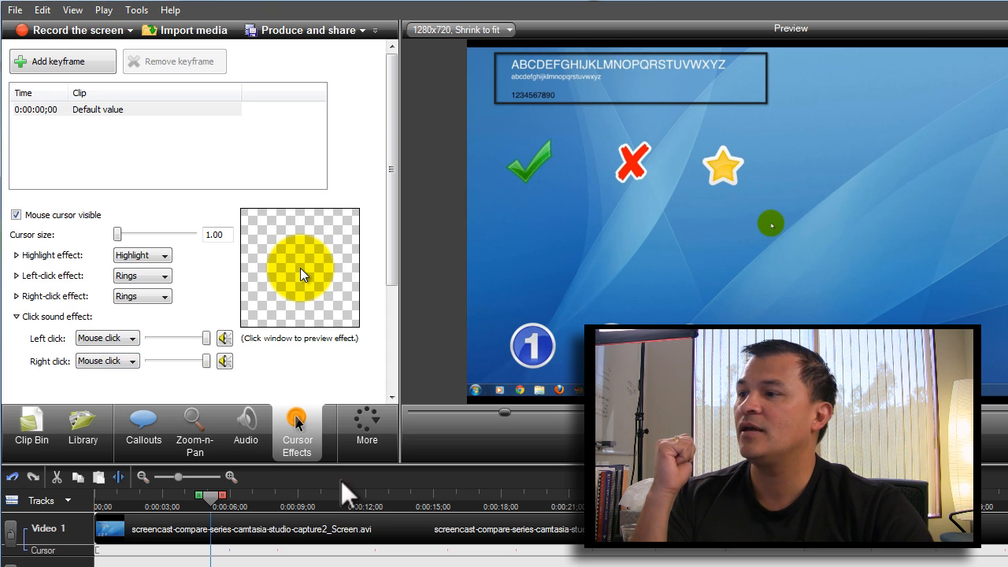
# Step: Enlarge the cursor to its maximum size of 5.00
pyautogui.moveTo(116, 235); pyautogui.dragTo(189, 234)
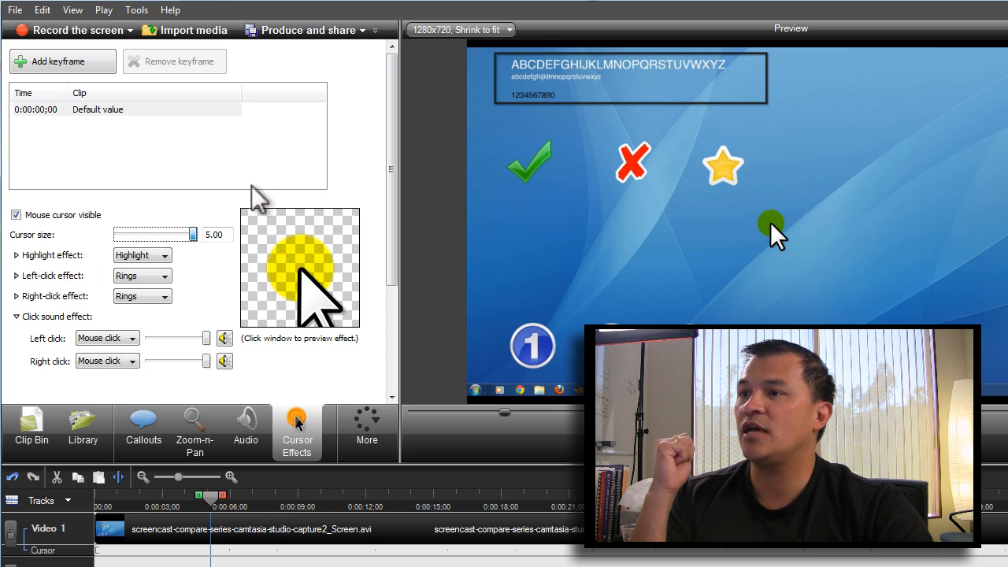
pyautogui.moveTo(189, 234); pyautogui.dragTo(172, 234)
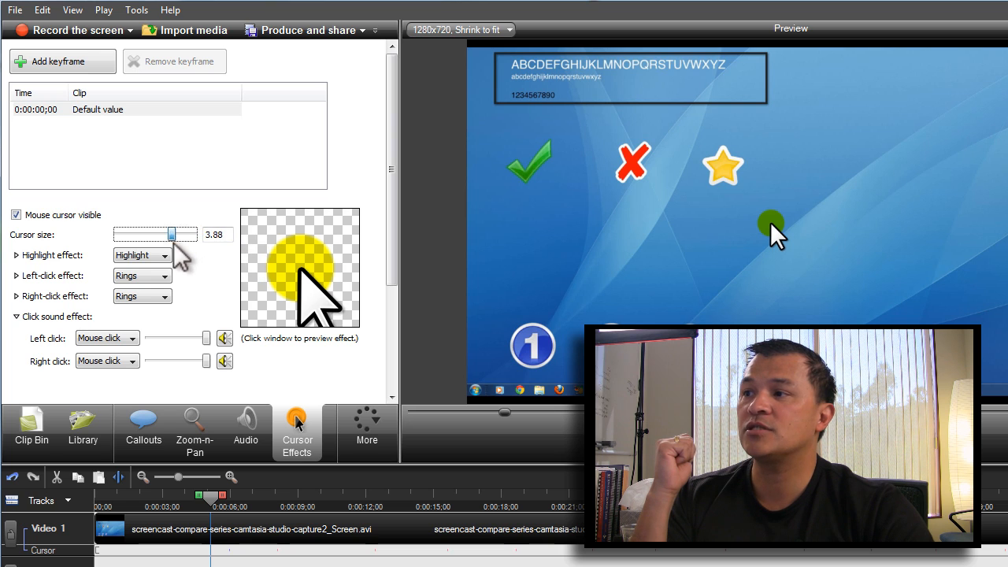
pyautogui.moveTo(172, 234); pyautogui.dragTo(189, 234)
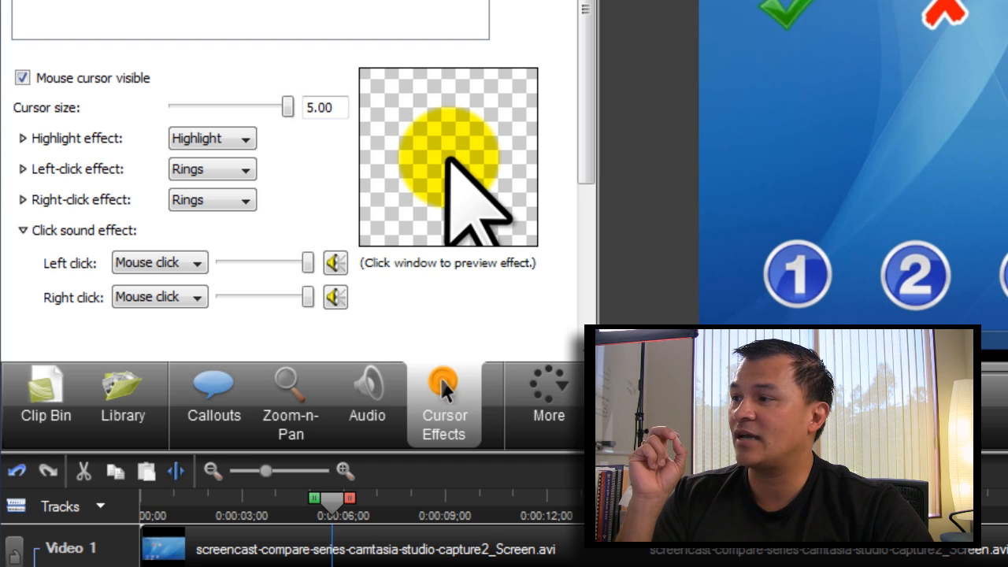
# Step: Return to the project's media clips in the Clip Bin
pyautogui.click(45, 402)
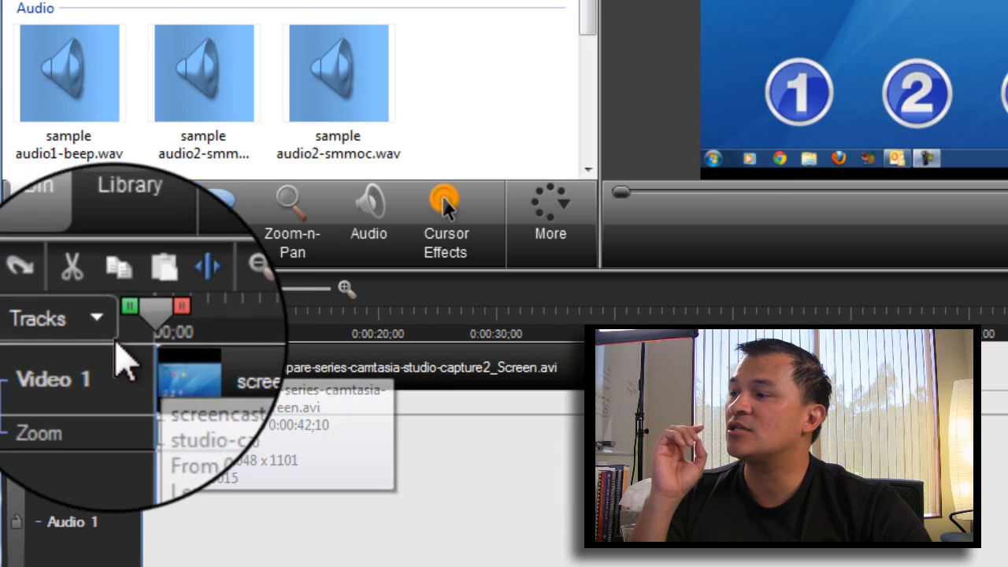
pyautogui.click(59, 319)
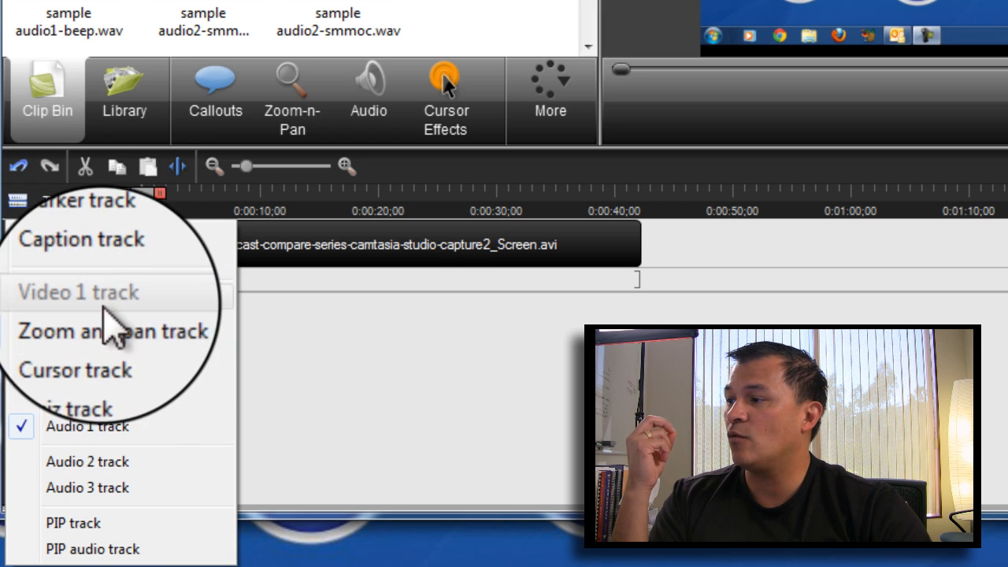
pyautogui.click(110, 331)
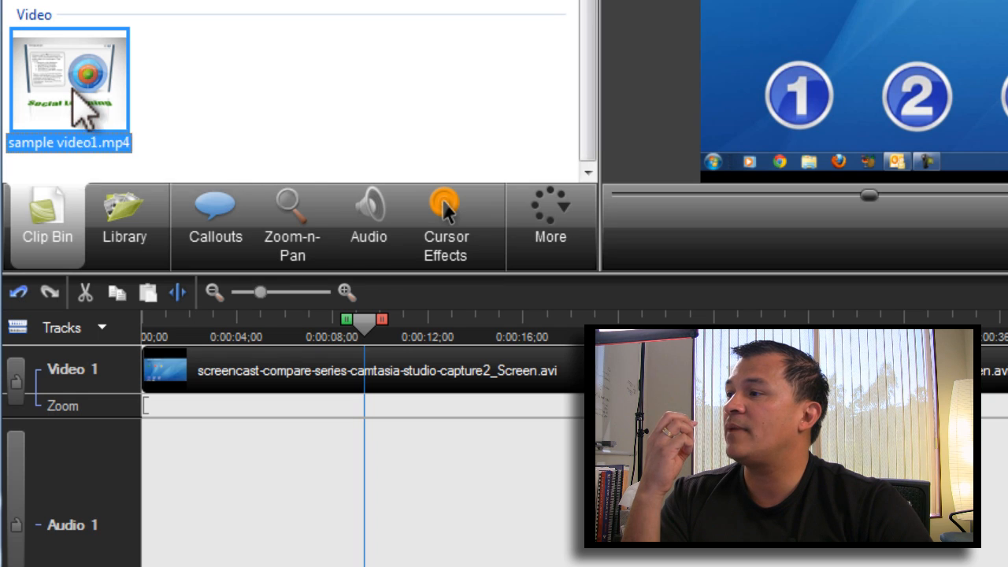
# Step: Add sample video1.mp4 as a PIP overlay and position it at the lower left
pyautogui.rightClick(69, 79)
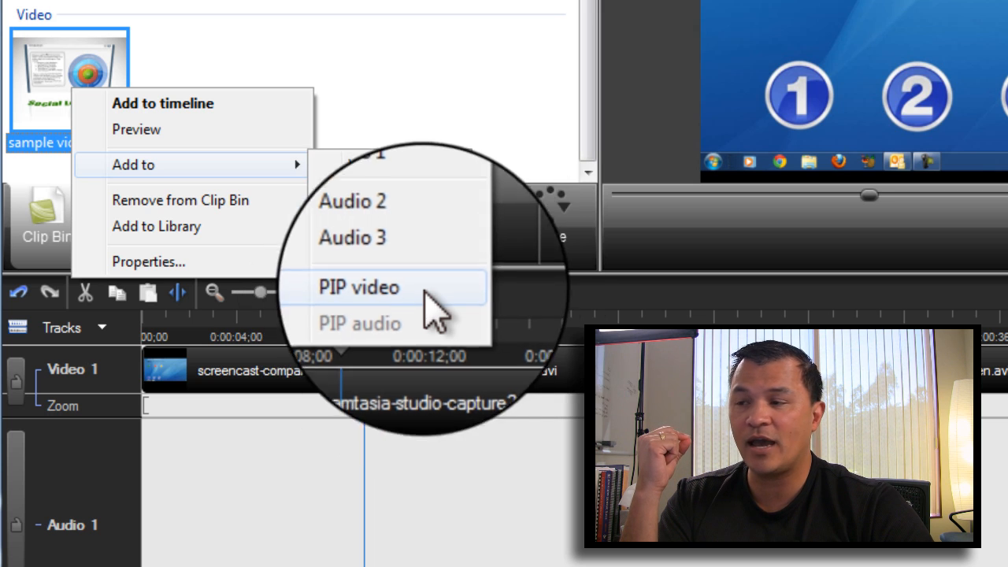
pyautogui.click(359, 286)
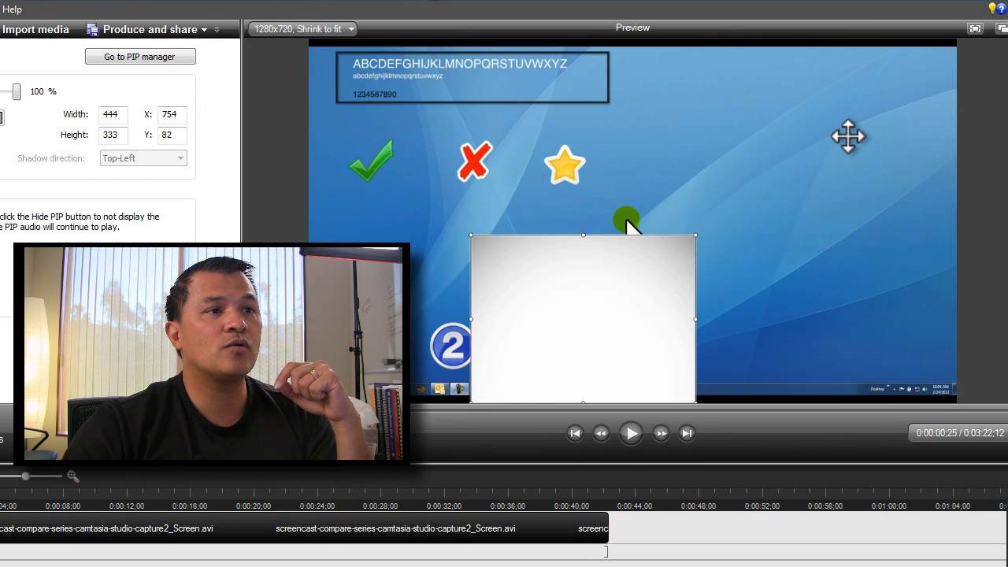
pyautogui.moveTo(583, 319); pyautogui.dragTo(819, 149)
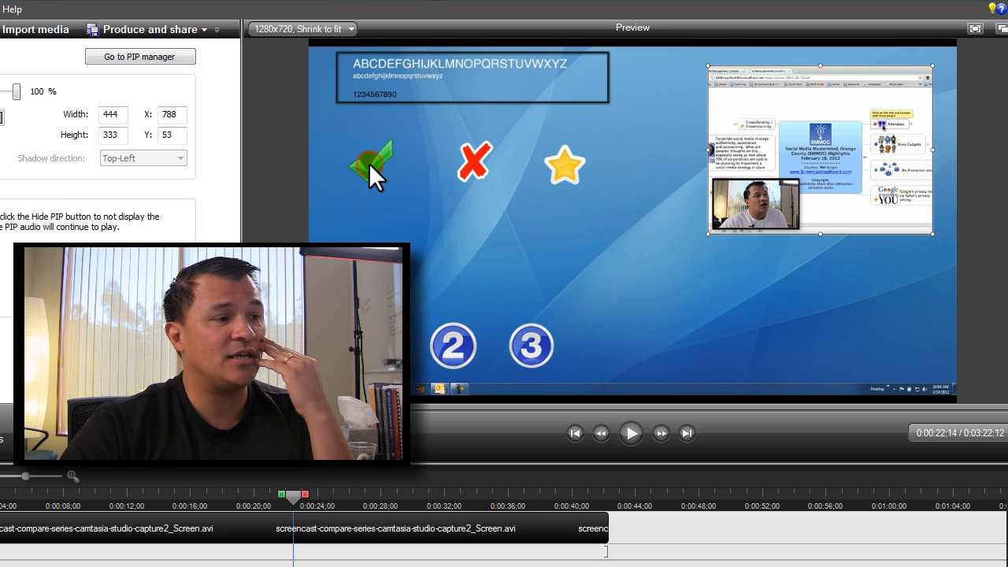
pyautogui.moveTo(293, 495); pyautogui.dragTo(289, 495)
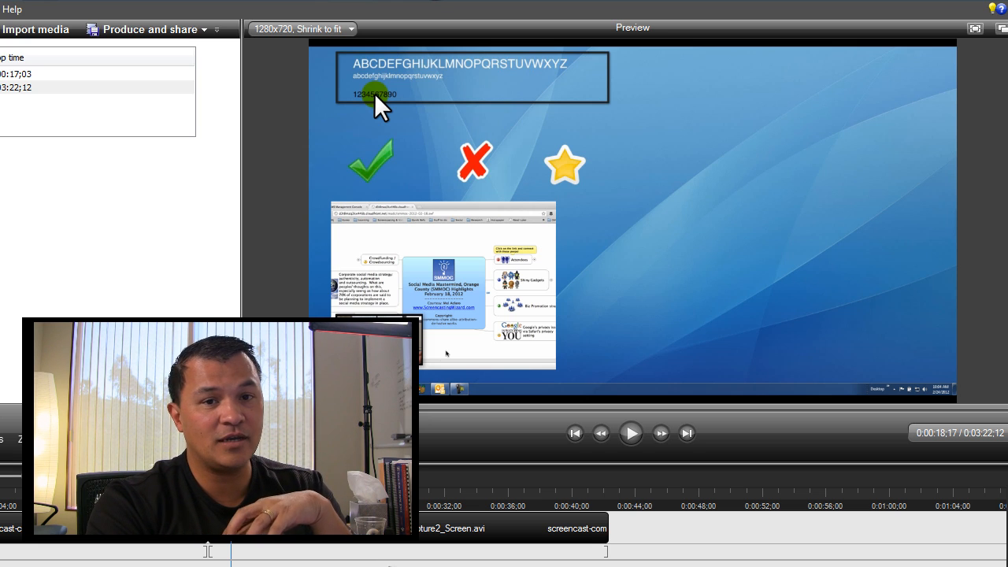
# Step: Add Koala.jpg as an image callout at the lower right, rotated 25
pyautogui.click(94, 87)
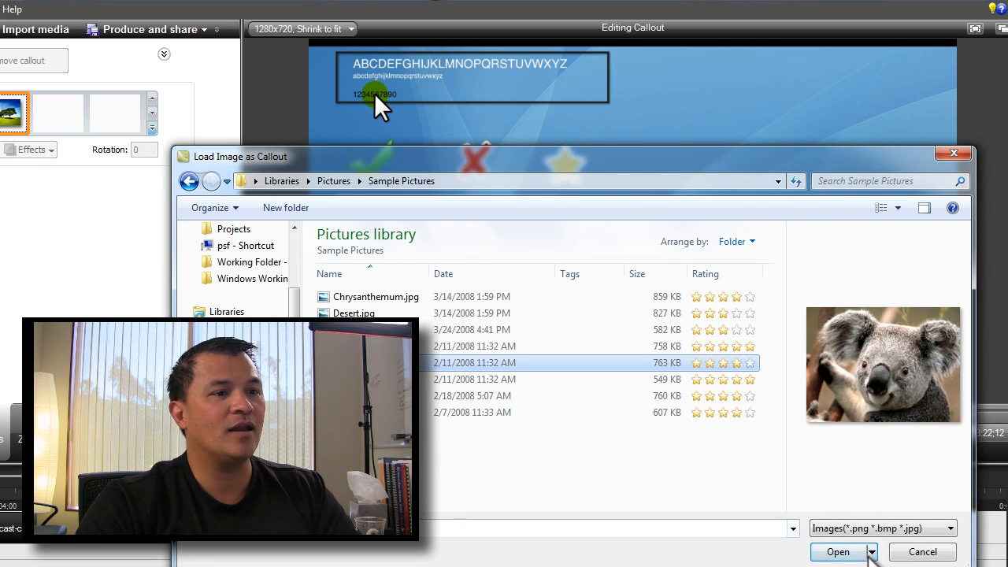
pyautogui.click(837, 551)
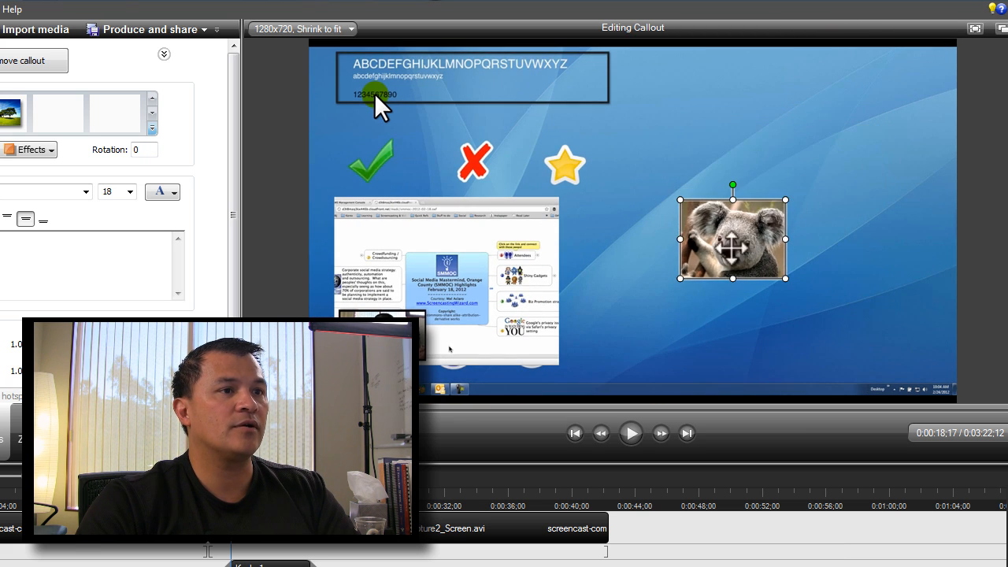
pyautogui.moveTo(732, 236); pyautogui.dragTo(670, 295)
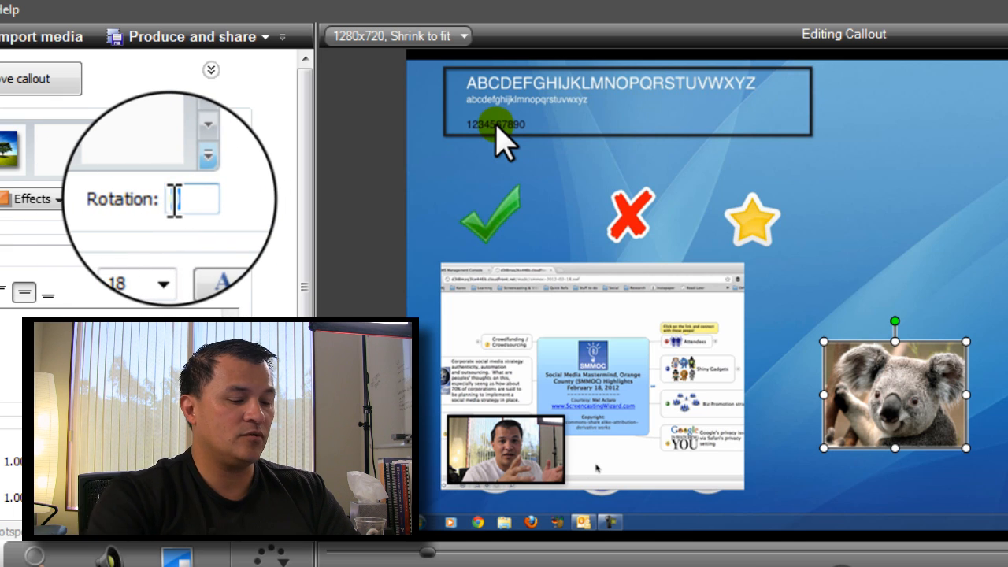
pyautogui.write('5')
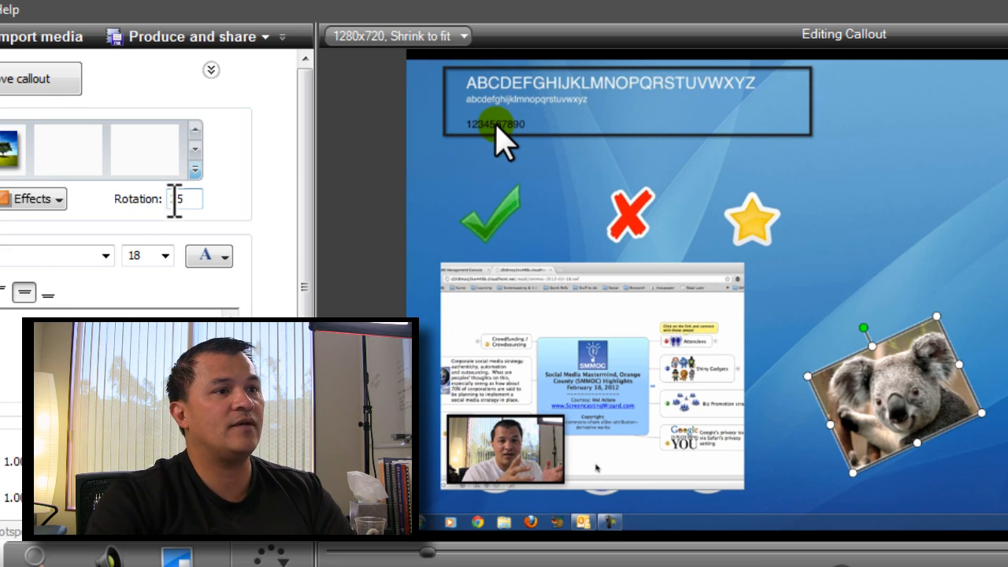
pyautogui.write('25')
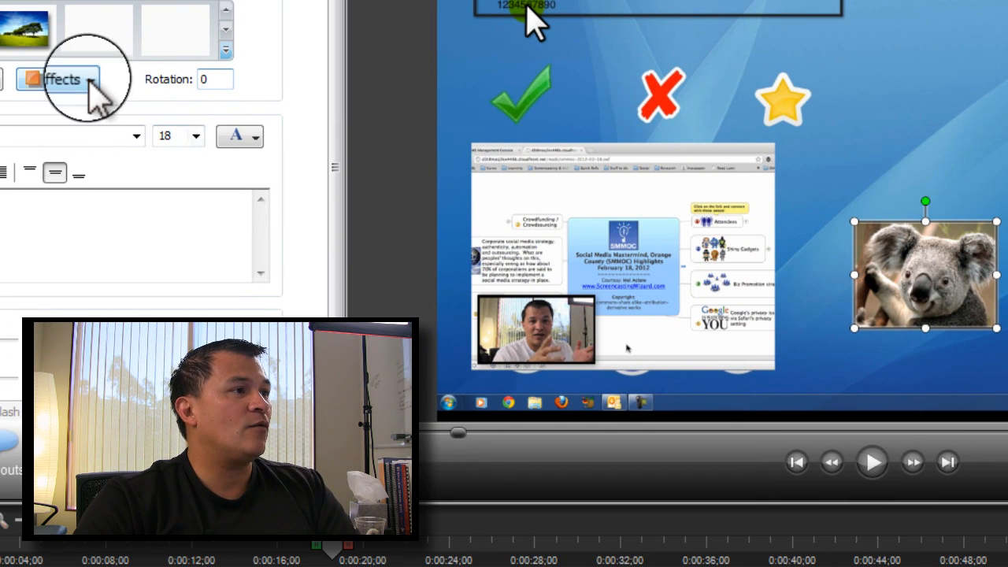
# Step: Flip the koala callout horizontally via Effects > Flip > Horizontal
pyautogui.click(51, 79)
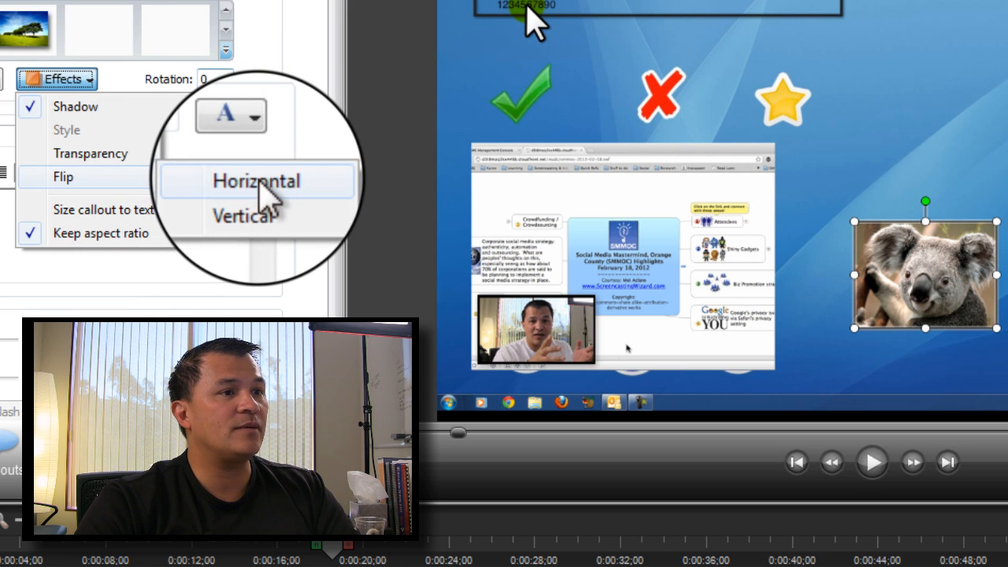
pyautogui.click(255, 181)
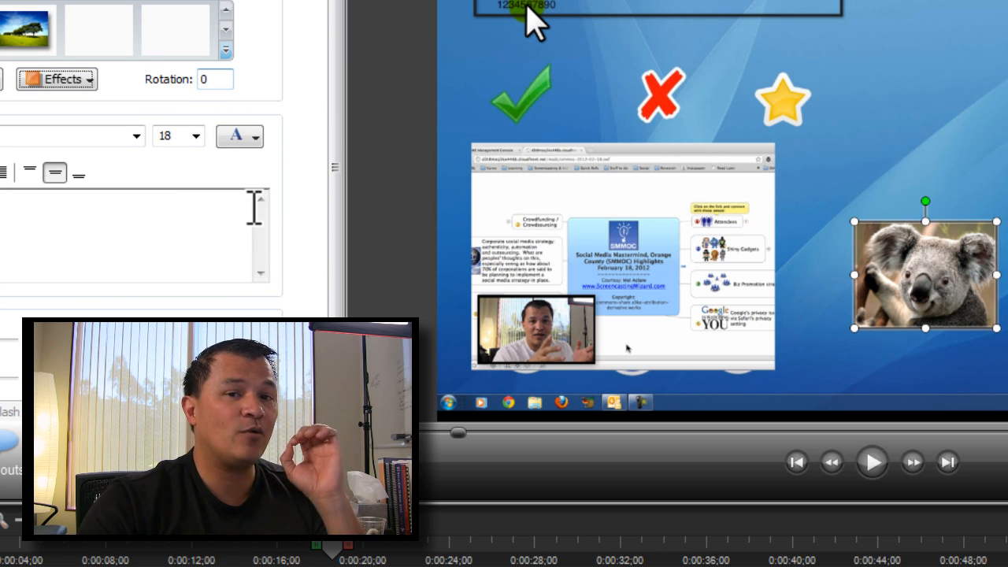
pyautogui.moveTo(890, 258)
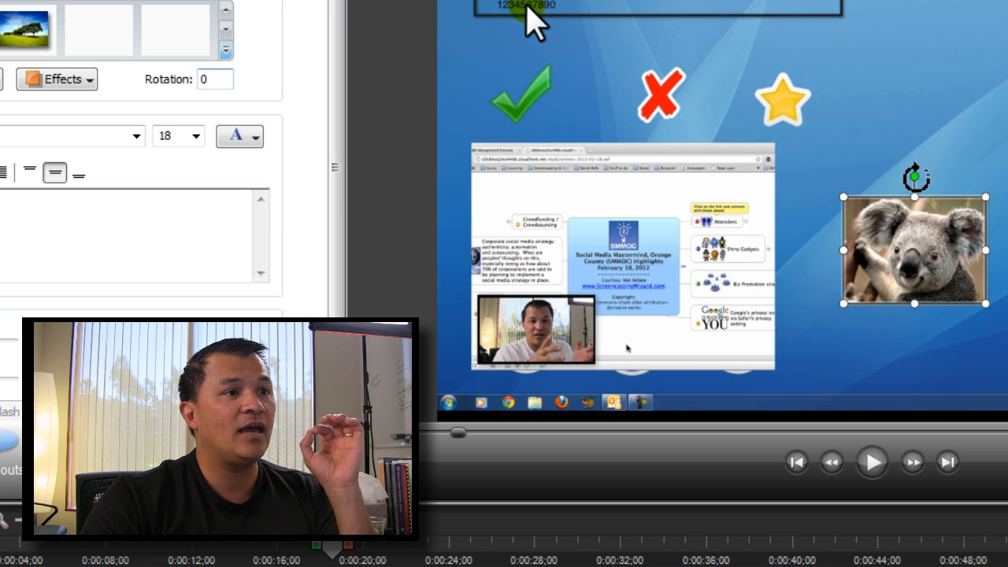
pyautogui.moveTo(915, 175); pyautogui.dragTo(880, 197)
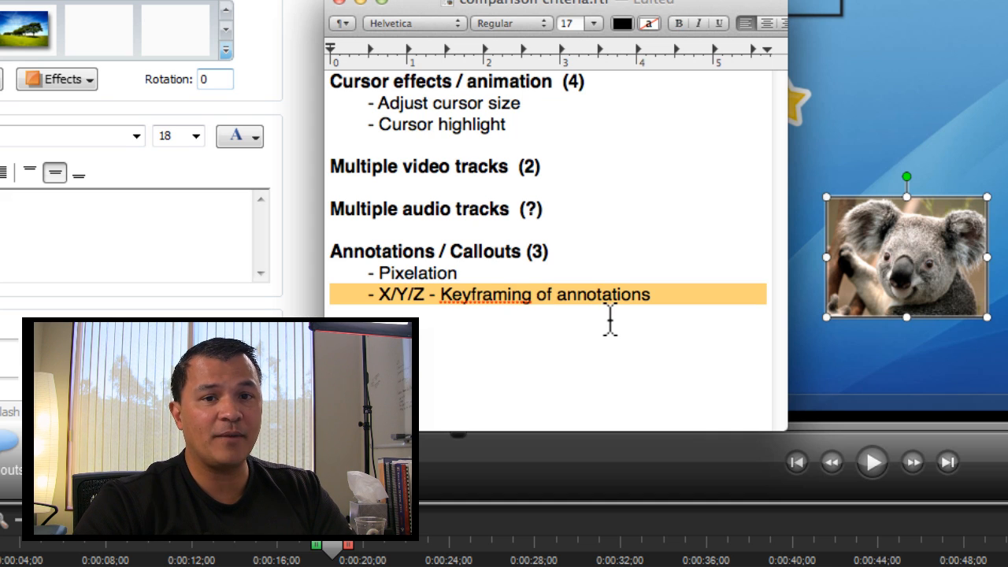
pyautogui.moveTo(423, 284)
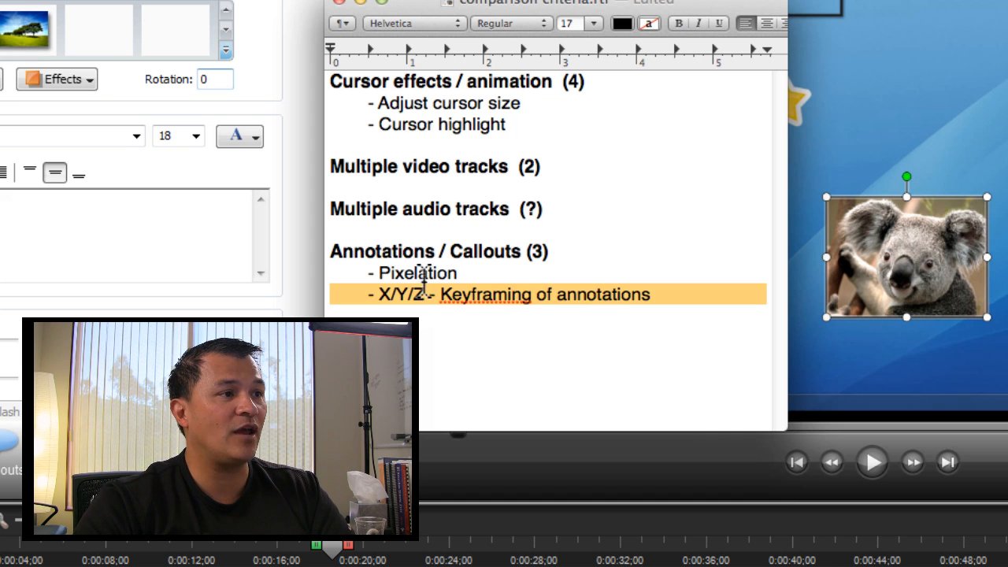